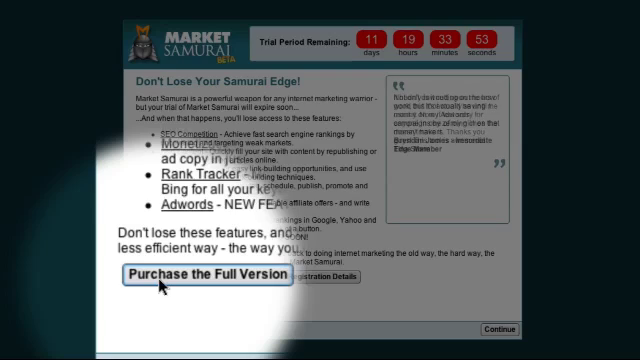
# Begin purchasing the full version of Market Samurai, reaching the PayPal checkout for Noble Samurai
pyautogui.click(206, 276)
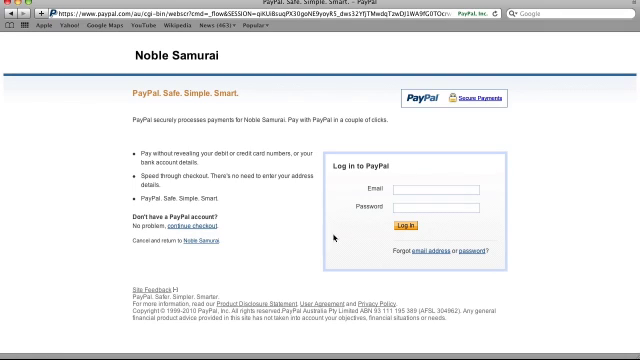
pyautogui.click(430, 188)
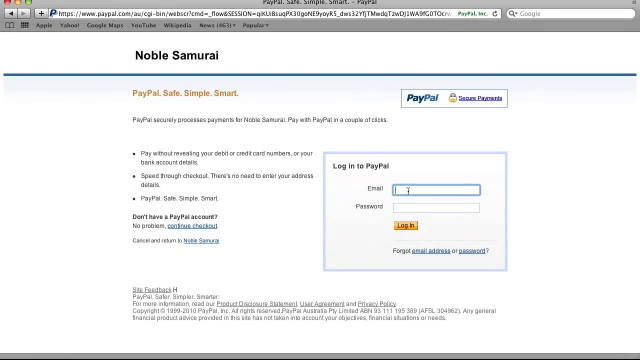
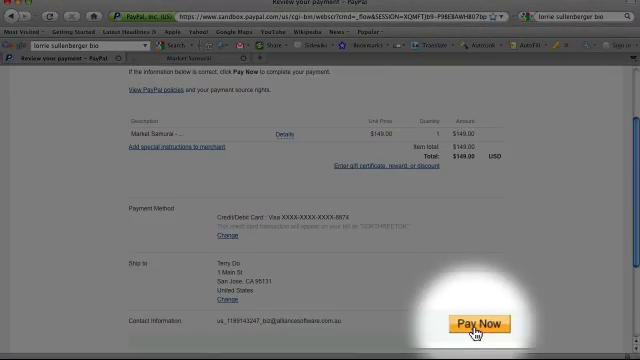
# Pay for the order and view the thank-you page's Market Samurai tax invoice
pyautogui.click(476, 320)
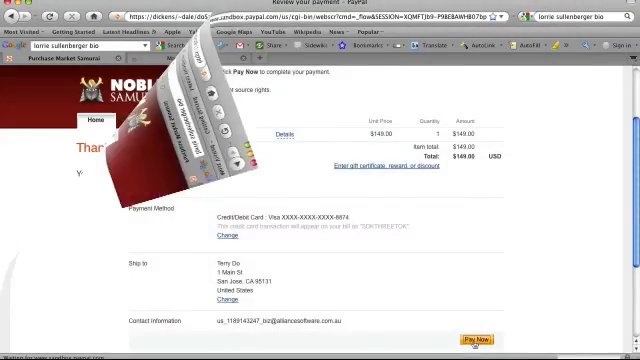
pyautogui.click(472, 340)
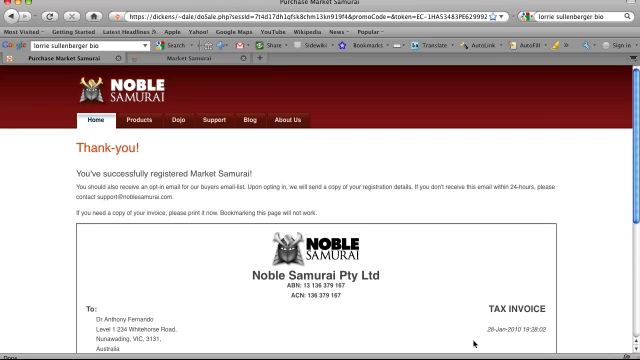
pyautogui.scroll(-3)
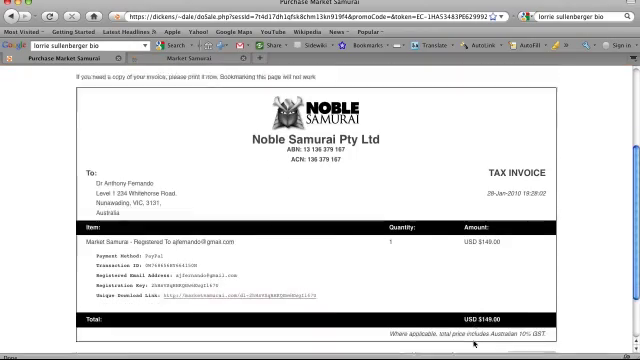